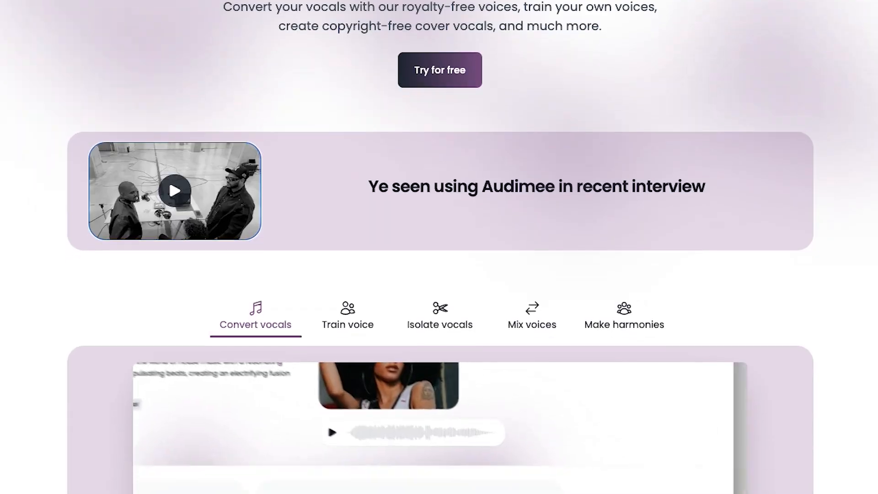
- Browse the voice library, then create a new voice model named jake from the training recording
scroll("down", 3)
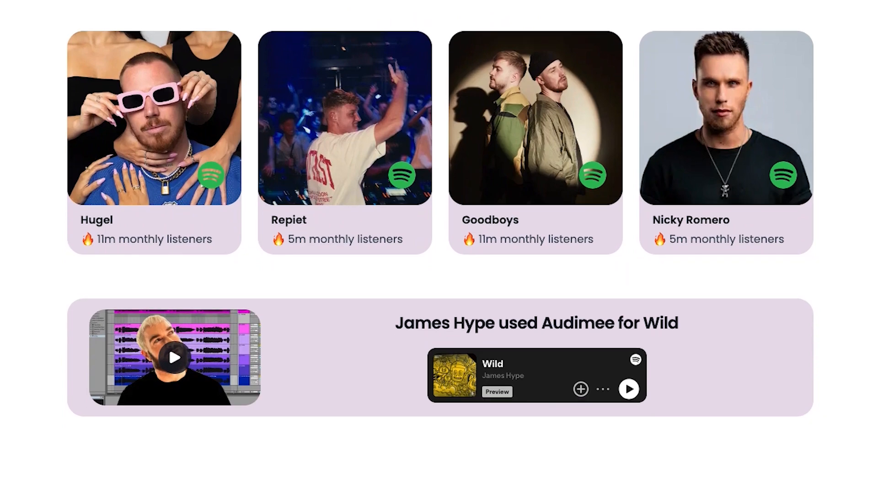
scroll("down", 3)
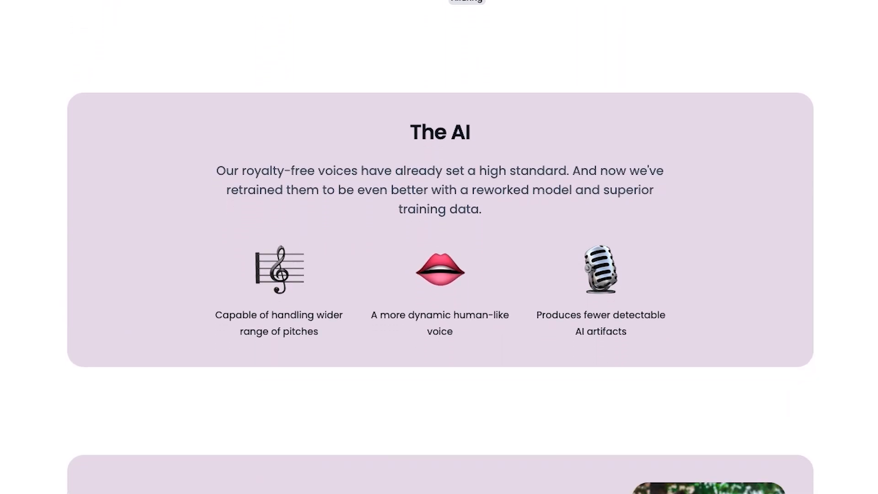
scroll("down", 3)
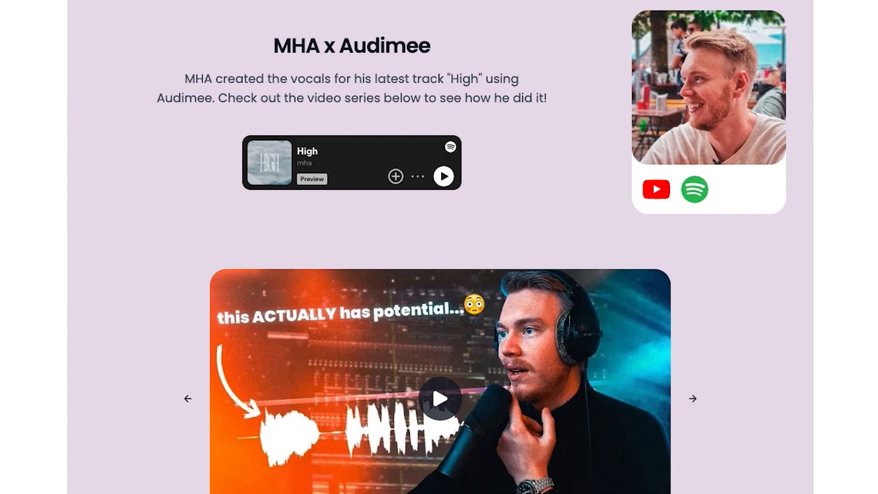
scroll("down", 3)
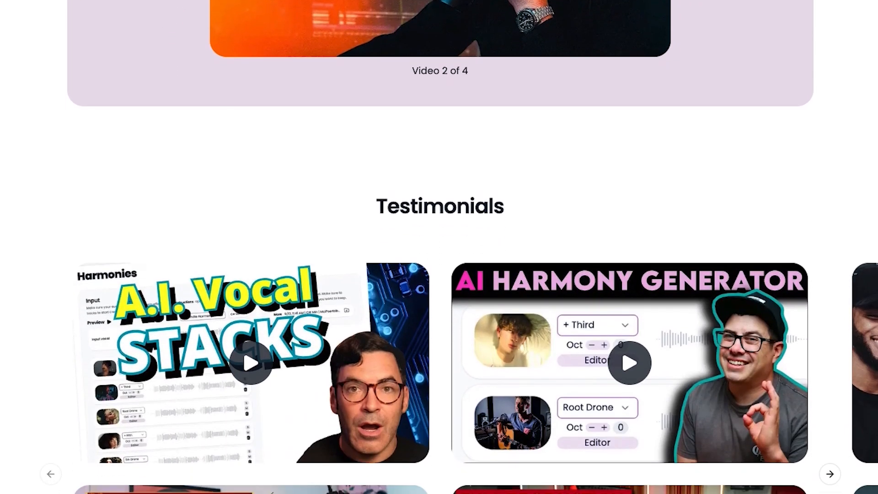
scroll("down", 3)
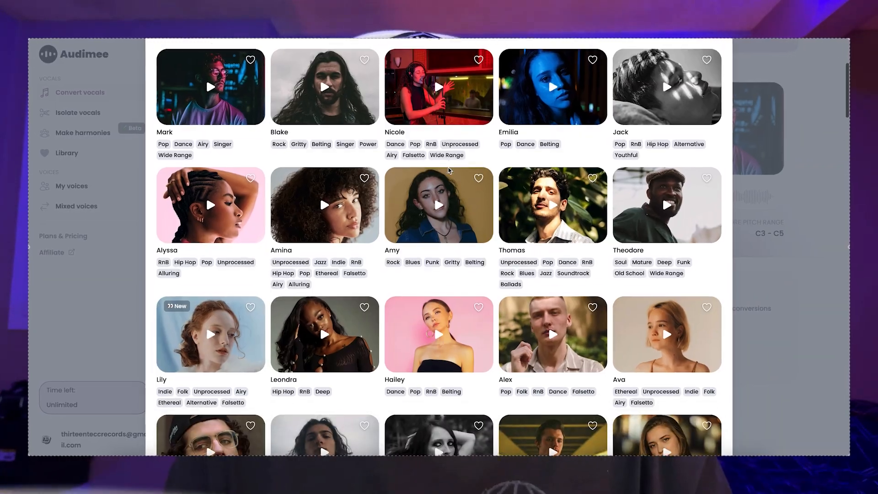
scroll("down", 3)
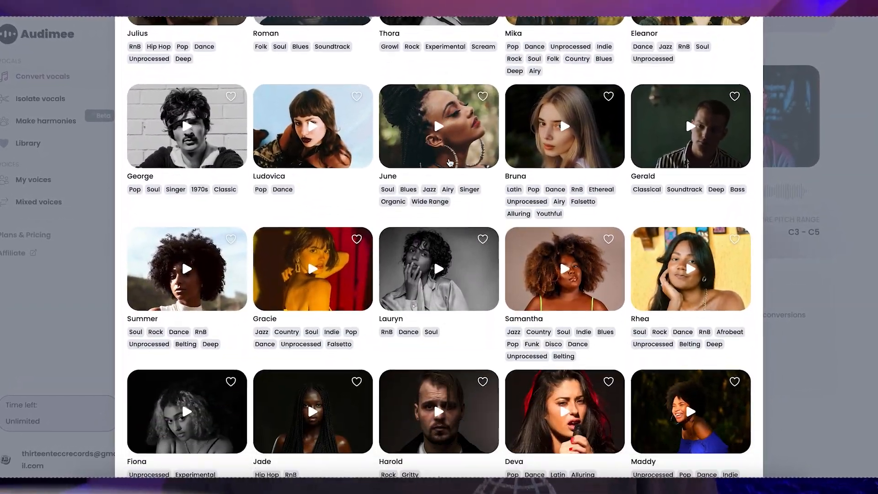
scroll("up", 3)
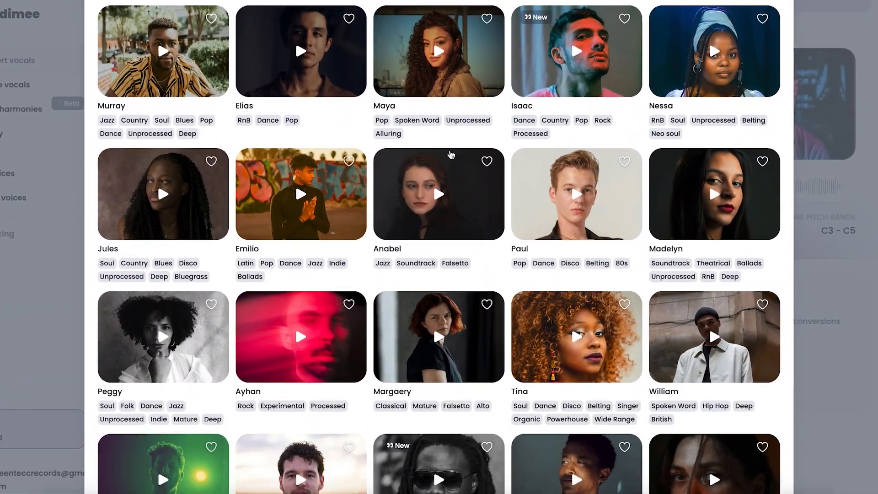
scroll("down", 3)
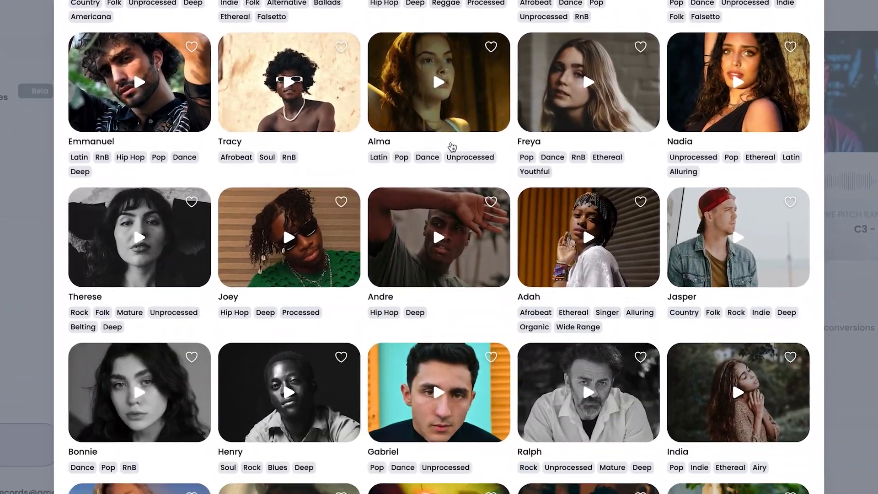
scroll("down", 3)
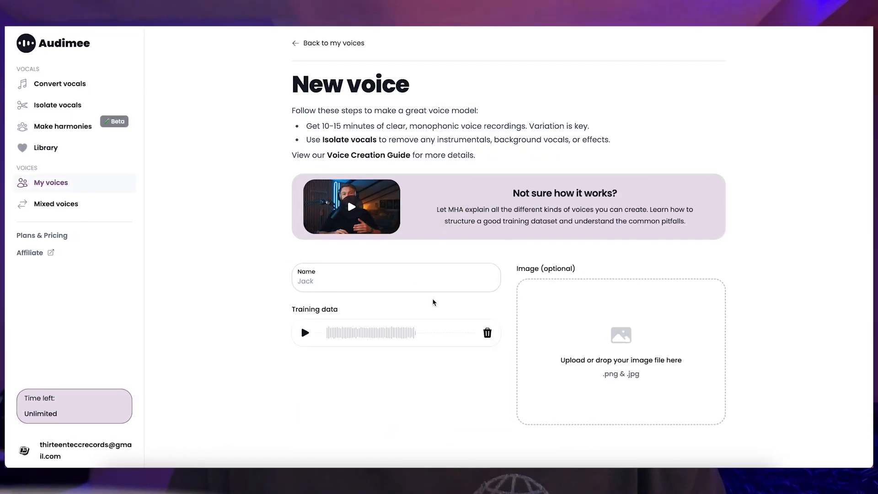
type("jake")
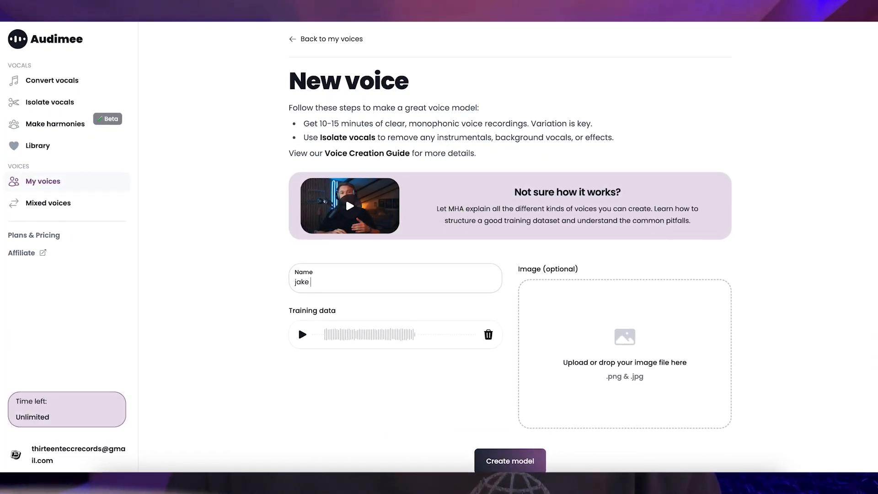
left_click(57, 102)
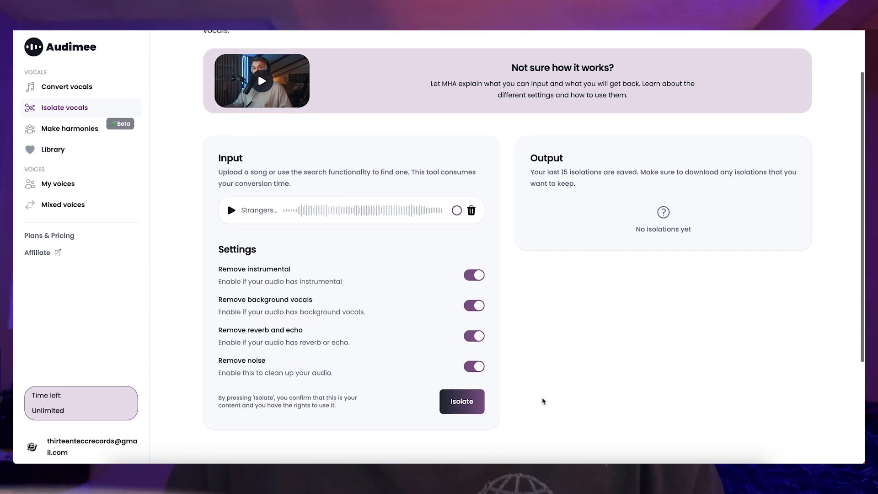
- Isolate the track's vocals with instrumental, background vocals, reverb and noise removed
left_click(462, 401)
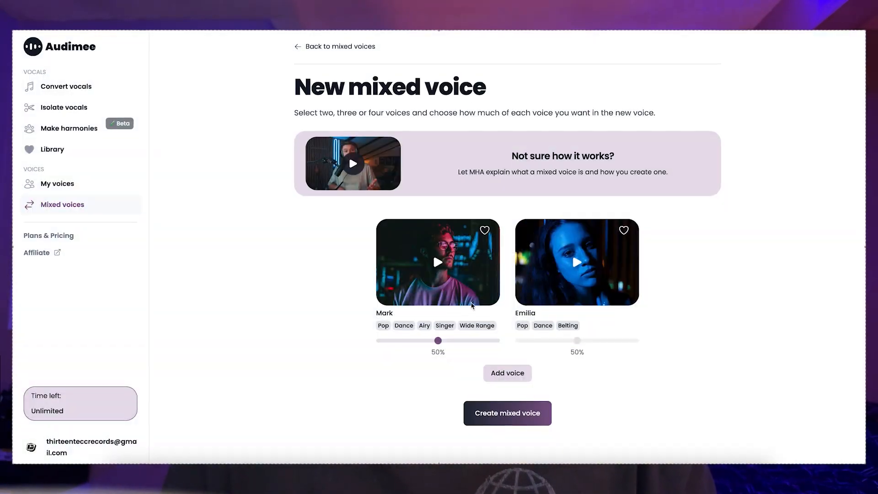
- Add Alex to Mark and Emilia and create the 40/30/30 mixed voice for converting vocals
left_click(506, 373)
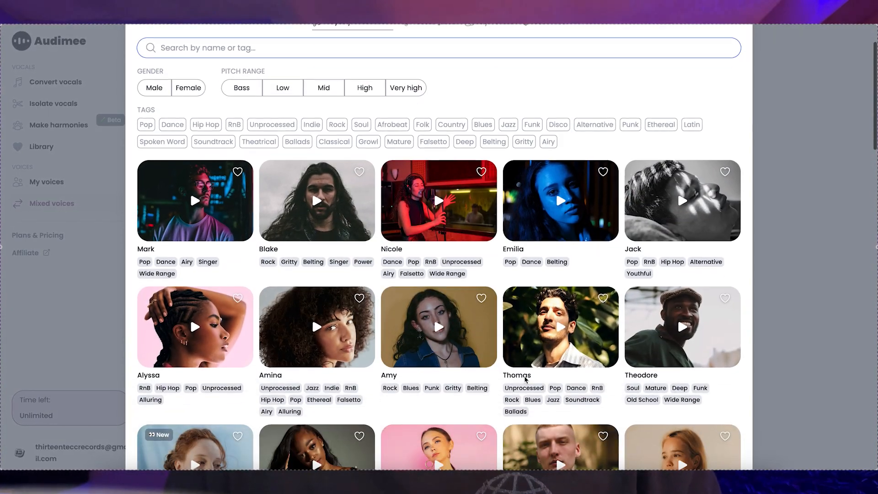
left_click(51, 203)
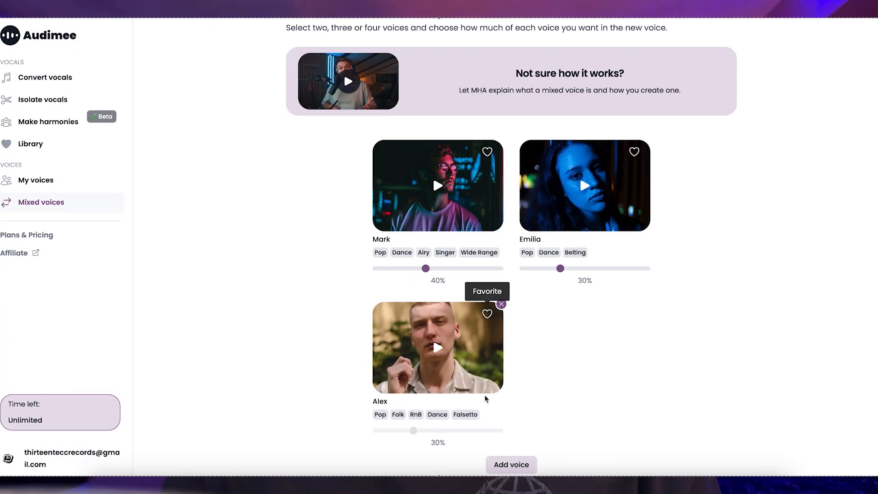
left_click(511, 465)
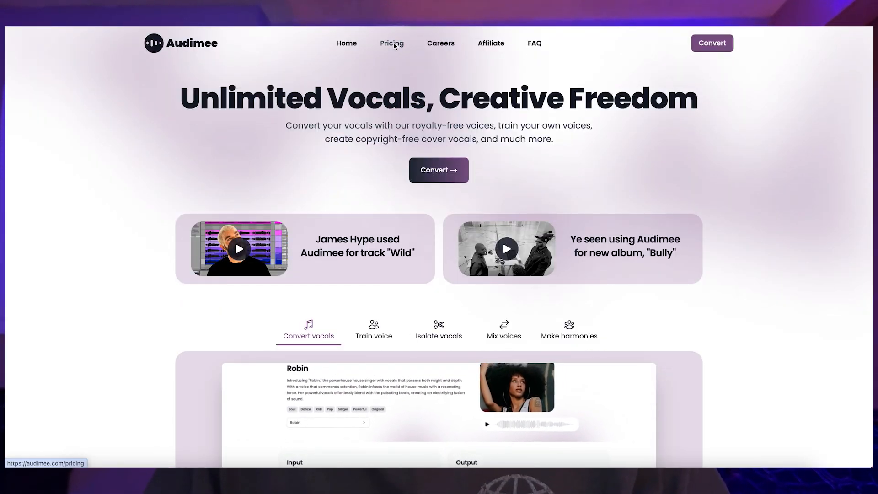
left_click(391, 43)
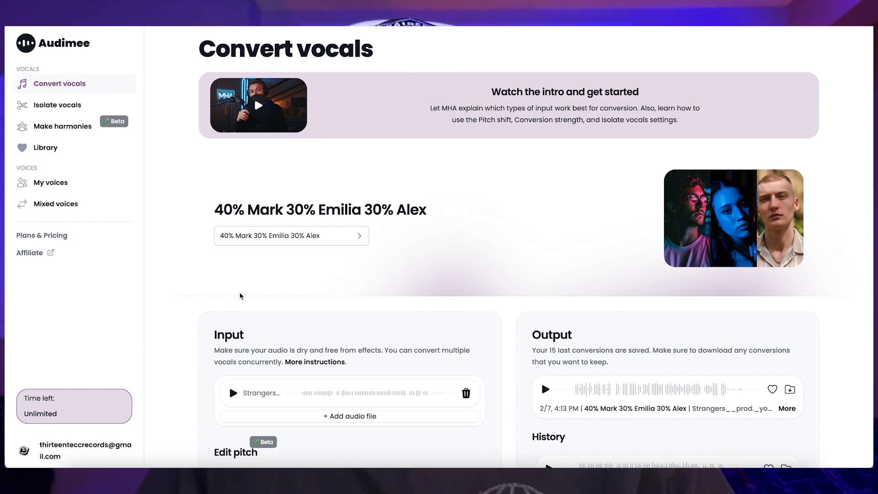
- Choose Blake from Royalty-free Voices and convert the uploaded Strangers vocal with it
left_click(291, 235)
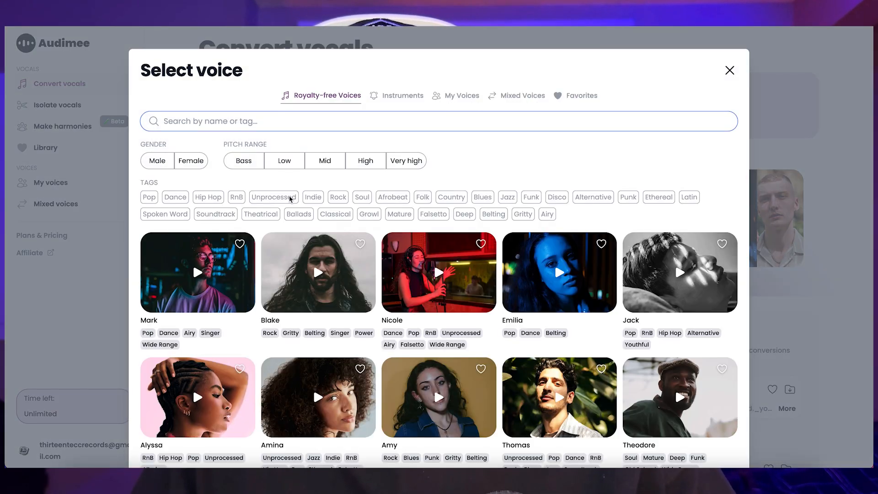
left_click(198, 273)
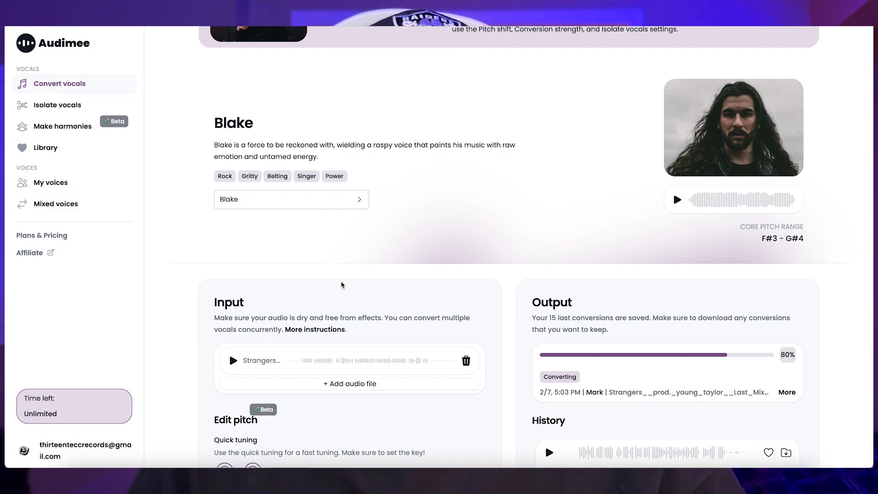
scroll("down", 3)
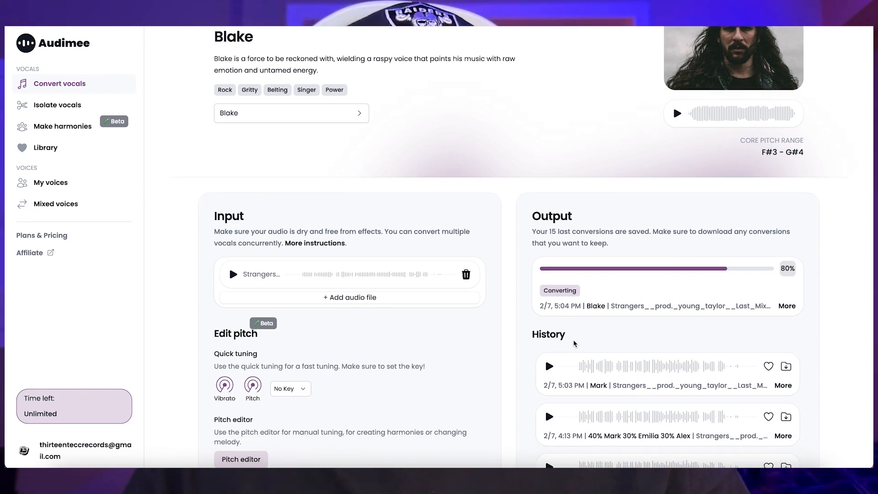
mouse_move(687, 362)
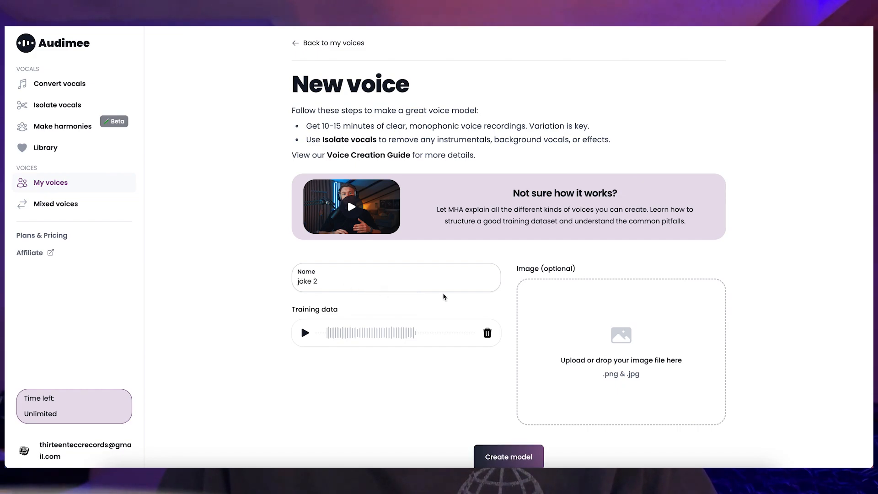
- Start training the jake 2 voice model from the uploaded training recording
left_click(507, 456)
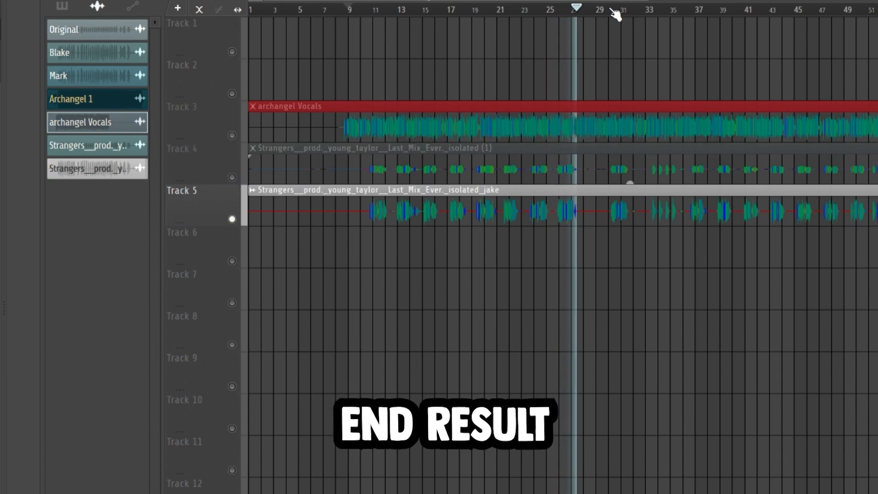
- Move the playhead to later parts of the song to hear the isolated jake vocal
left_click(619, 9)
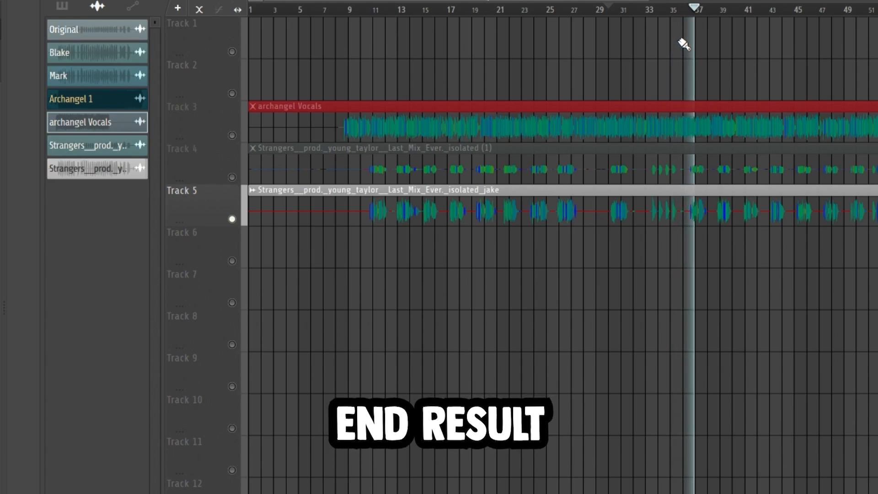
left_click(708, 9)
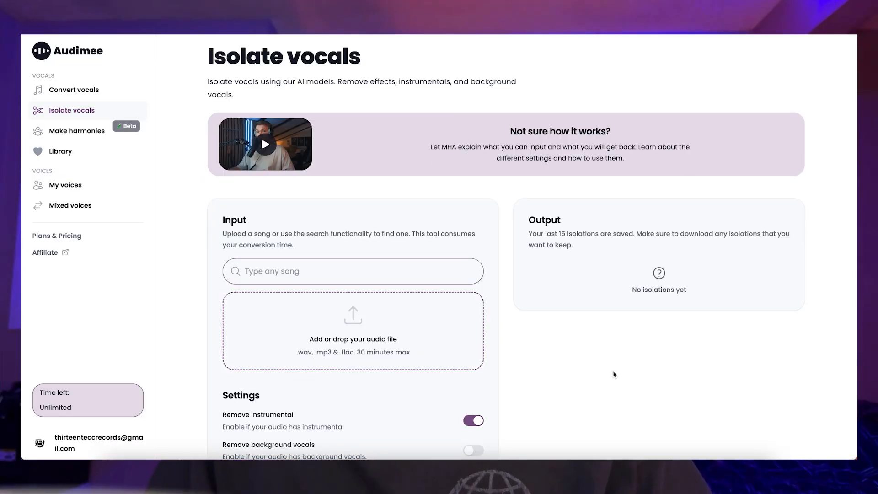
- Add a song to Isolate vocals with Remove instrumental enabled
left_click(461, 404)
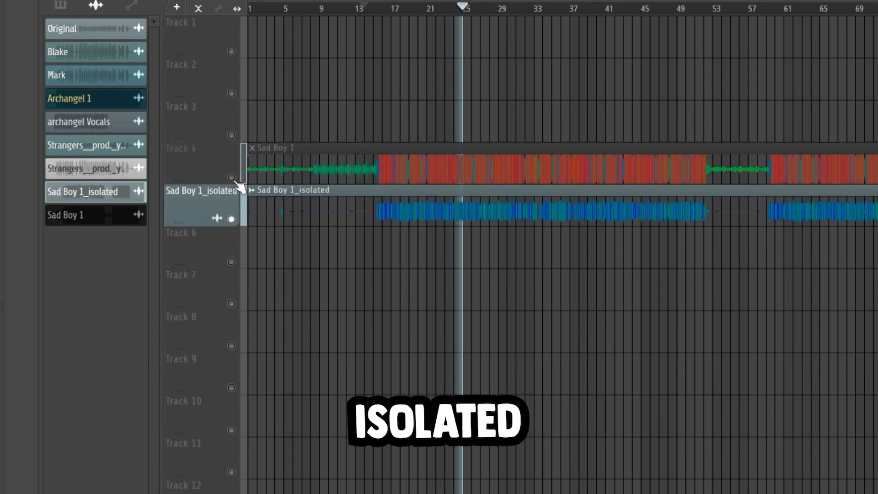
- Switch between the Sad Boy 1 original and its isolated vocal during playback
left_click(472, 8)
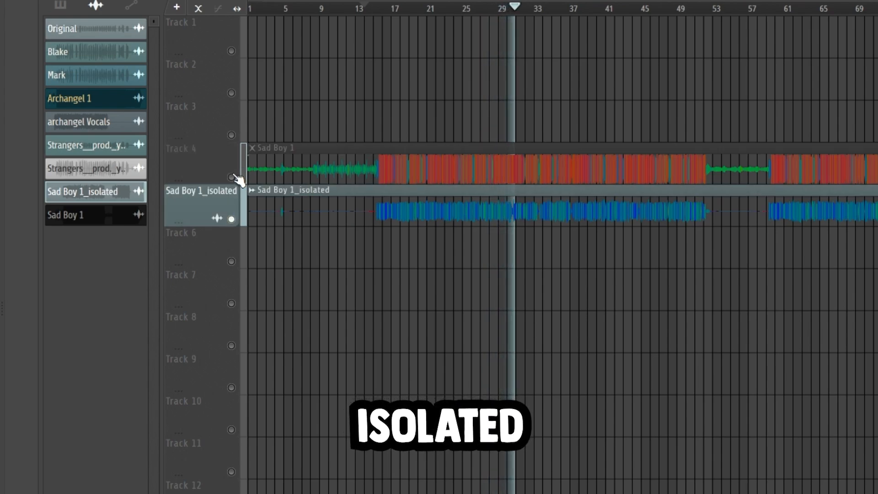
left_click(524, 9)
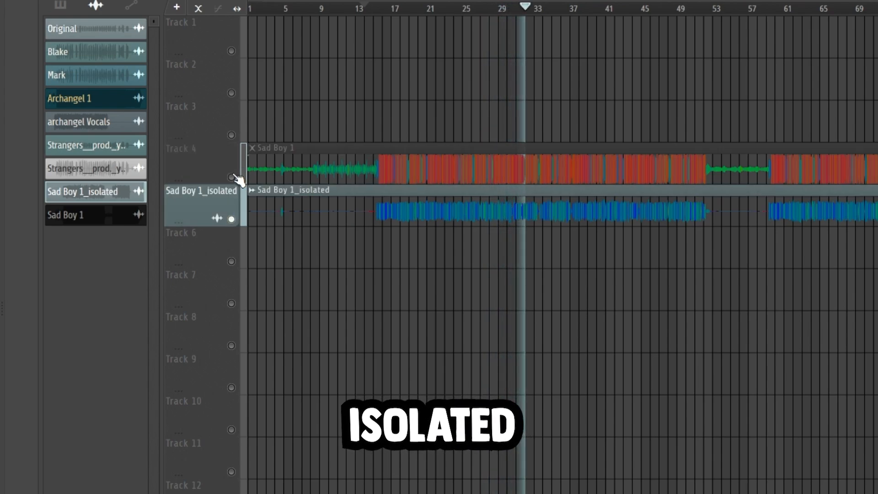
left_click(536, 8)
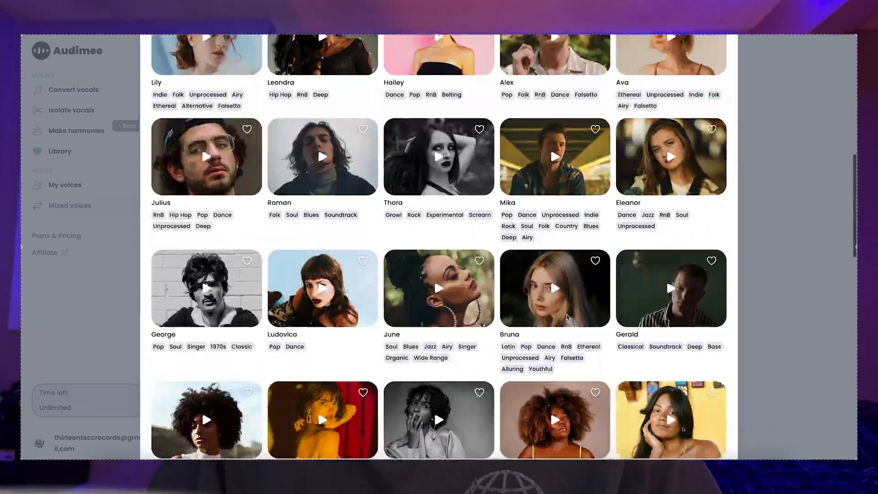
- Add the fourth singer and create the Amy, Isaac, Freya, Jordan mix at 25% each
scroll("down", 3)
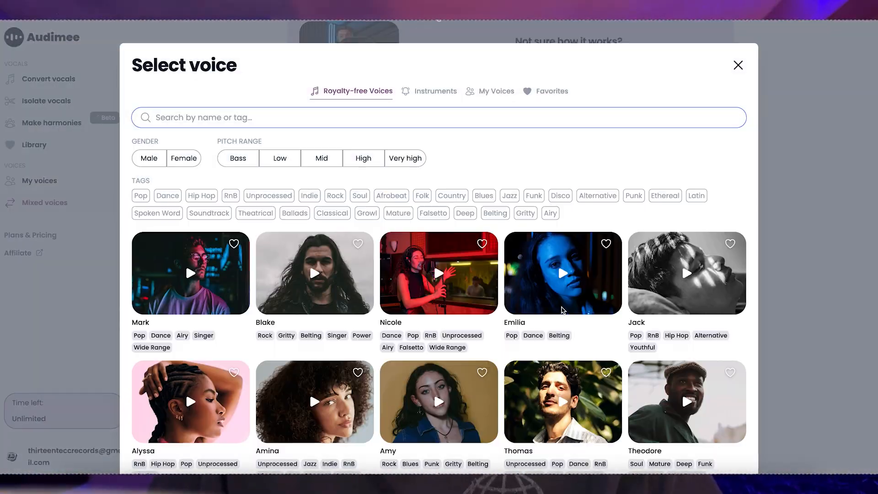
left_click(738, 65)
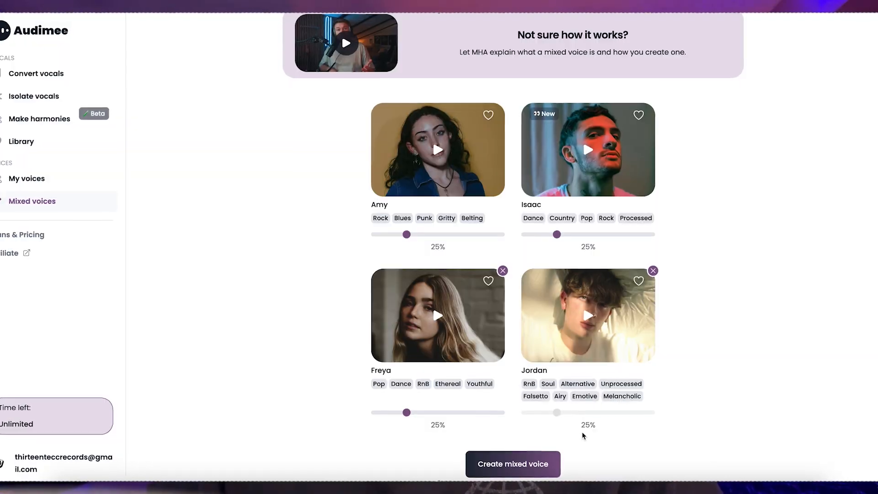
left_click(512, 464)
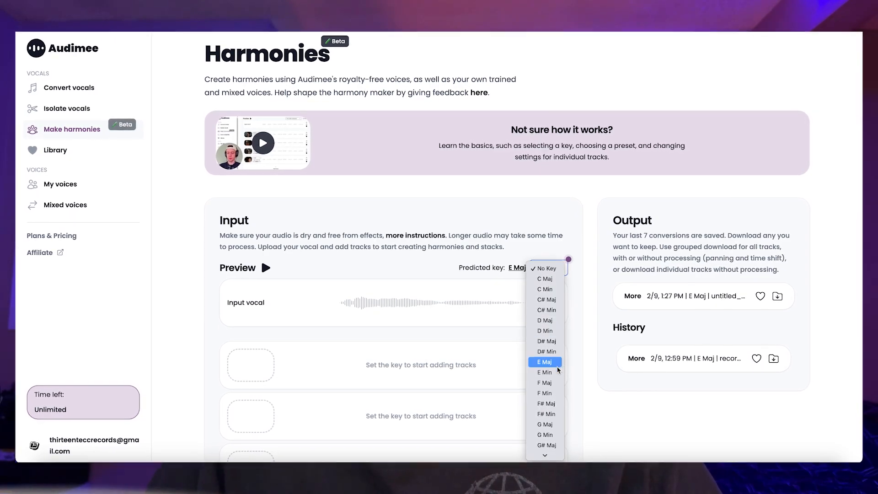
- Set the key to E Maj and convert the Female Hyperpop five-voice harmony stack
left_click(544, 362)
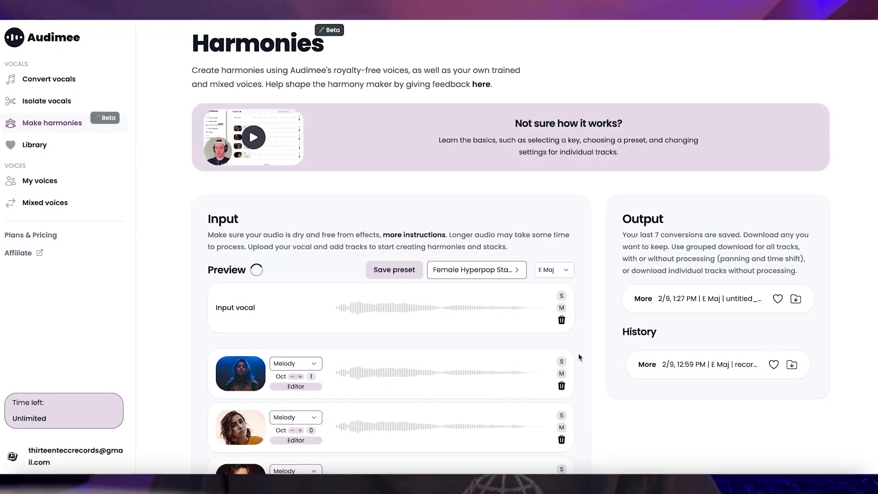
scroll("down", 3)
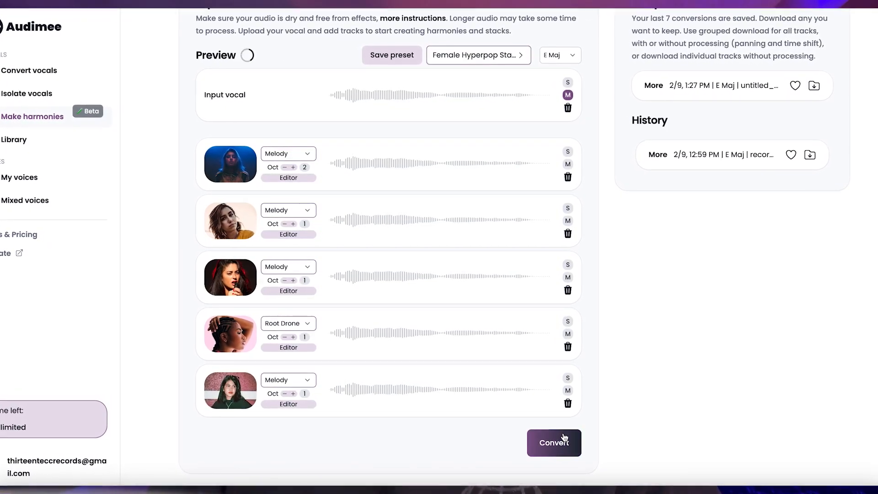
left_click(553, 443)
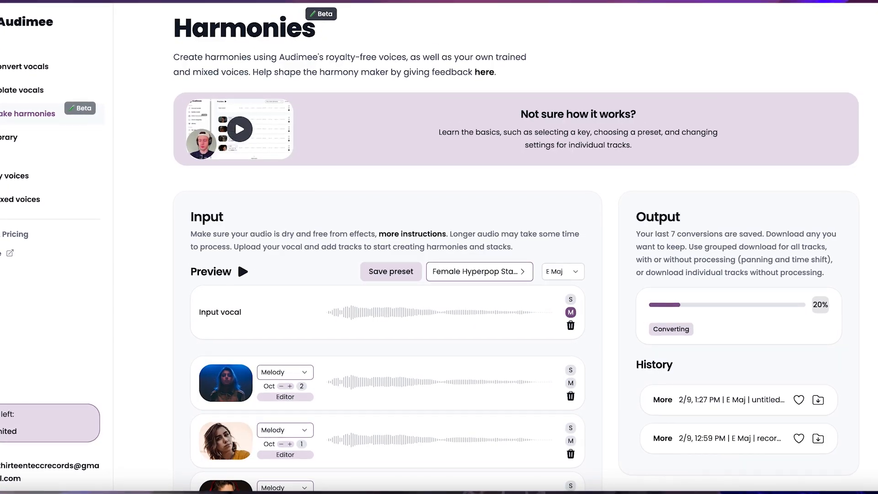